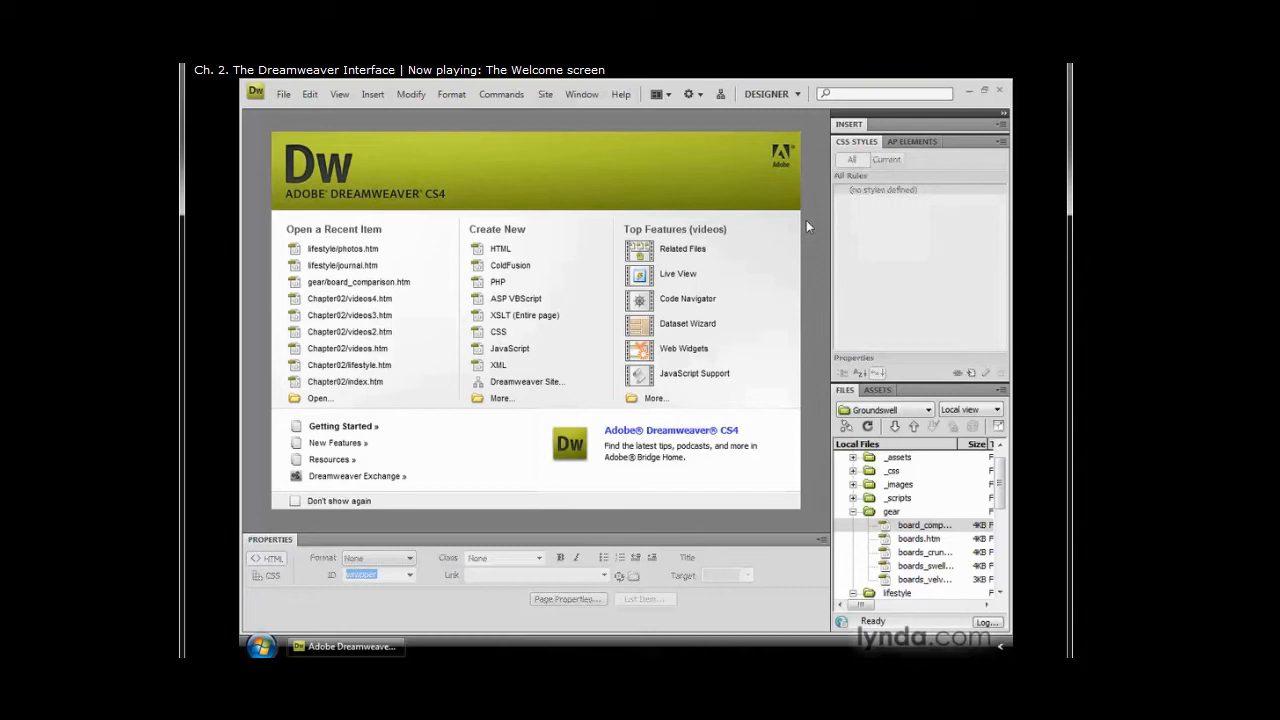
mouse_move(712, 198)
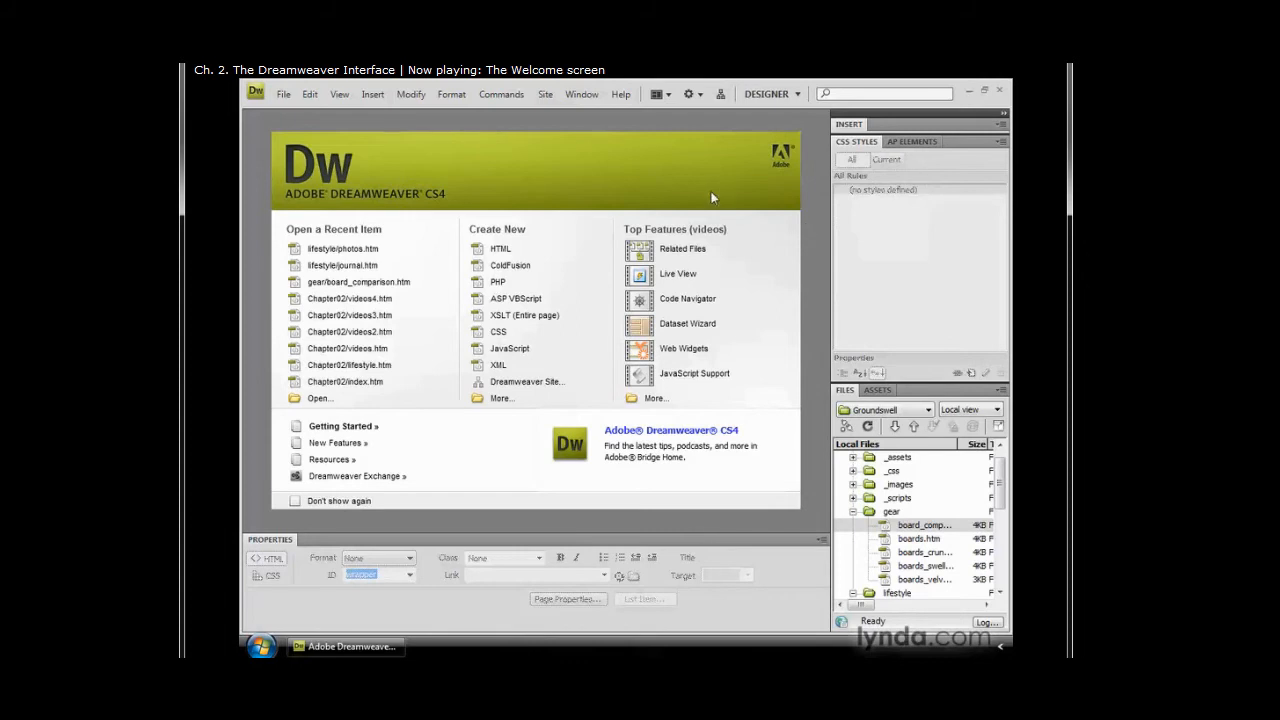
- Tour the Welcome Screen: reopen recent page lifestylejournal.htm and cancel out of the Open file dialog
left_click(500, 248)
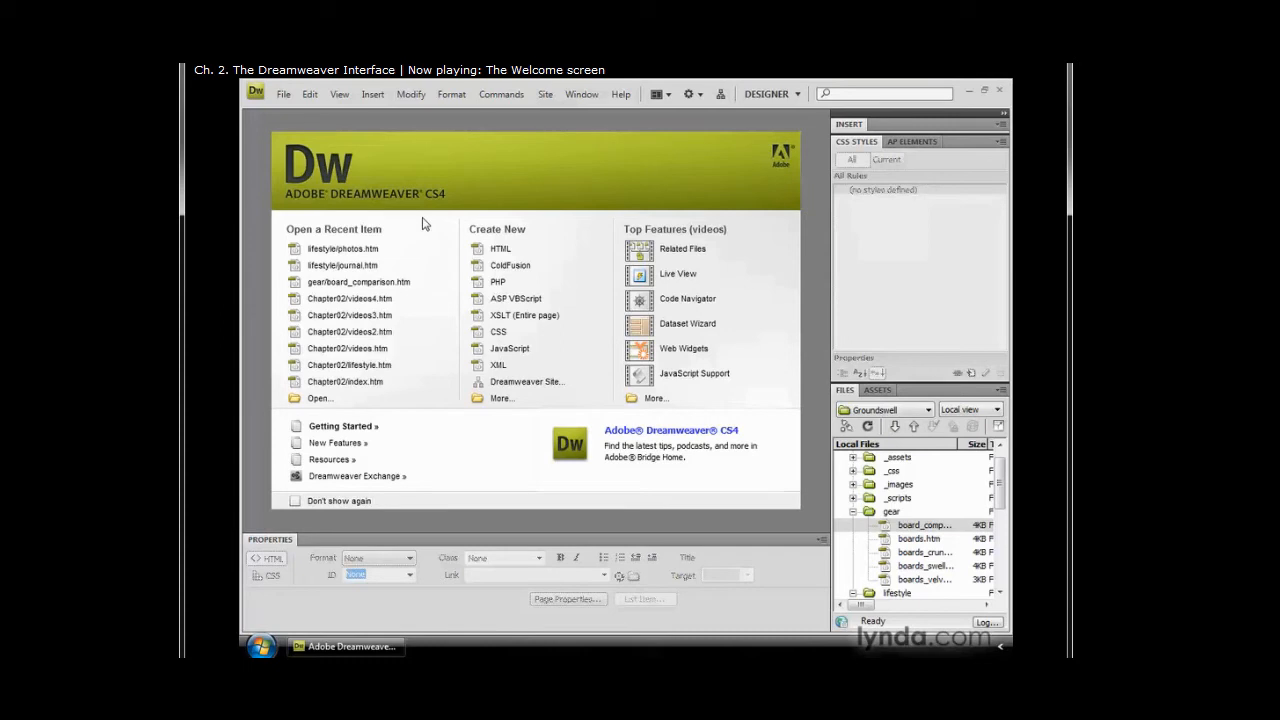
mouse_move(296, 220)
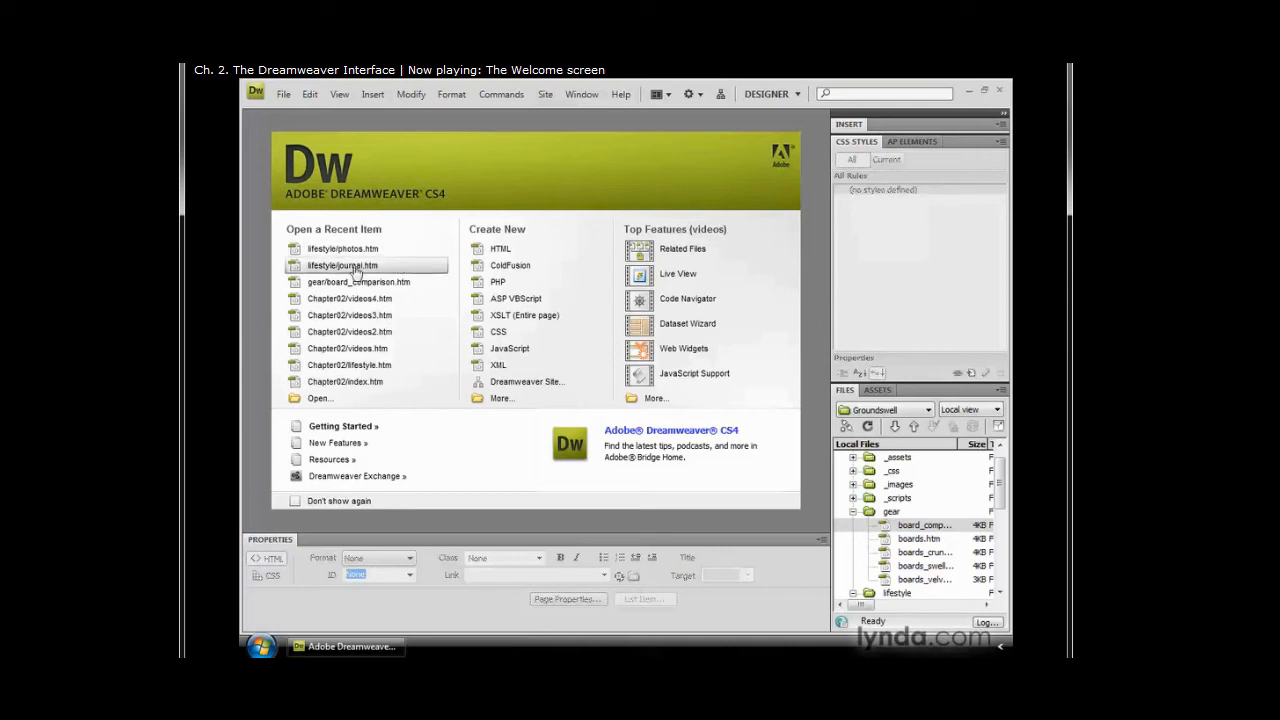
double_click(342, 264)
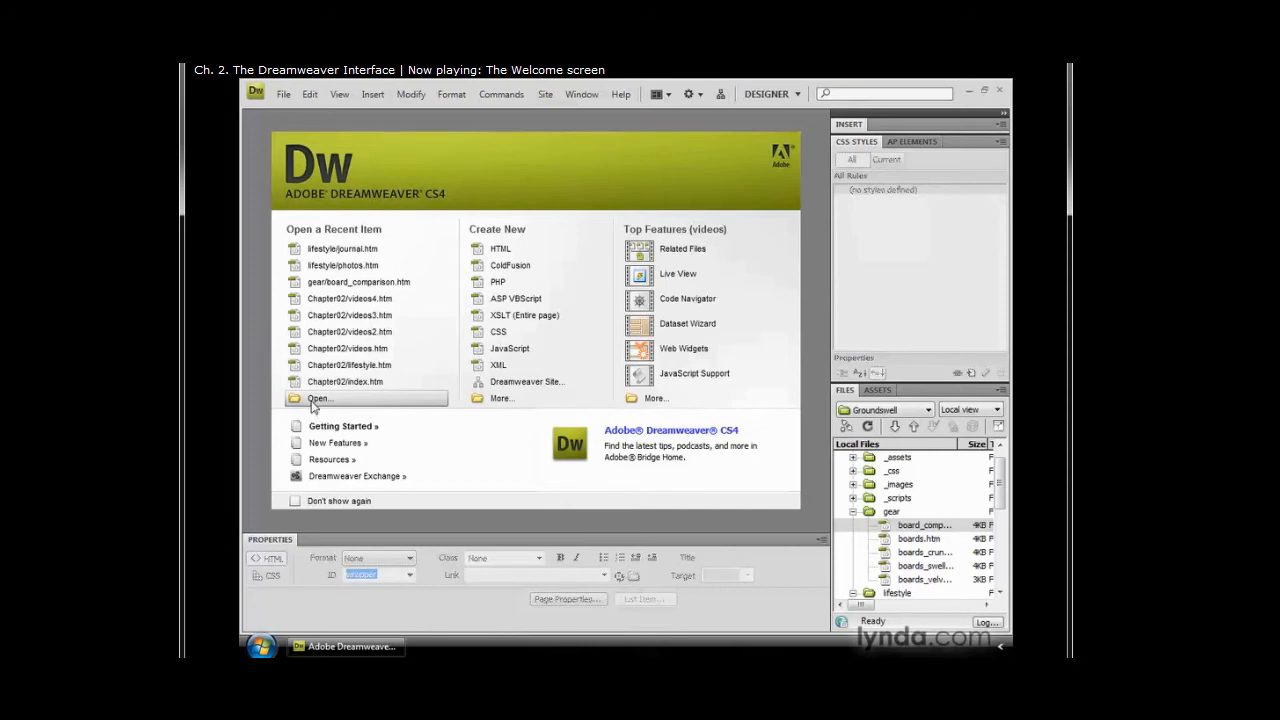
left_click(318, 398)
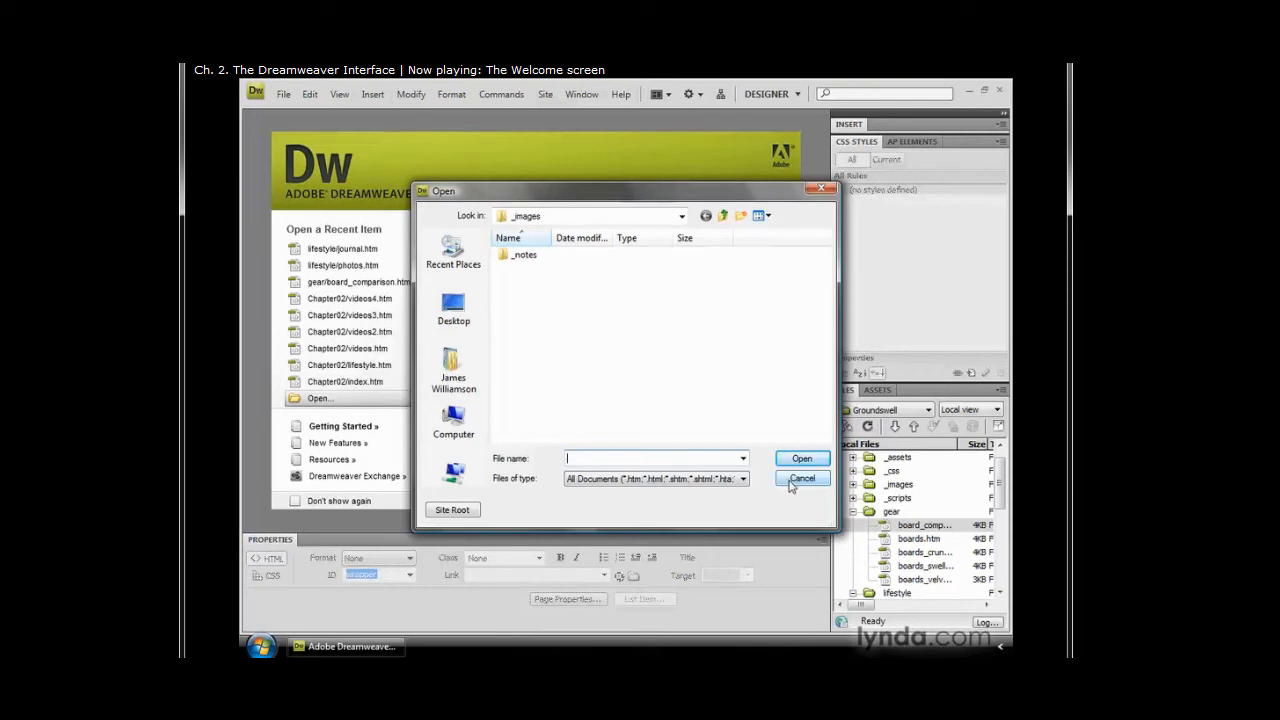
left_click(802, 478)
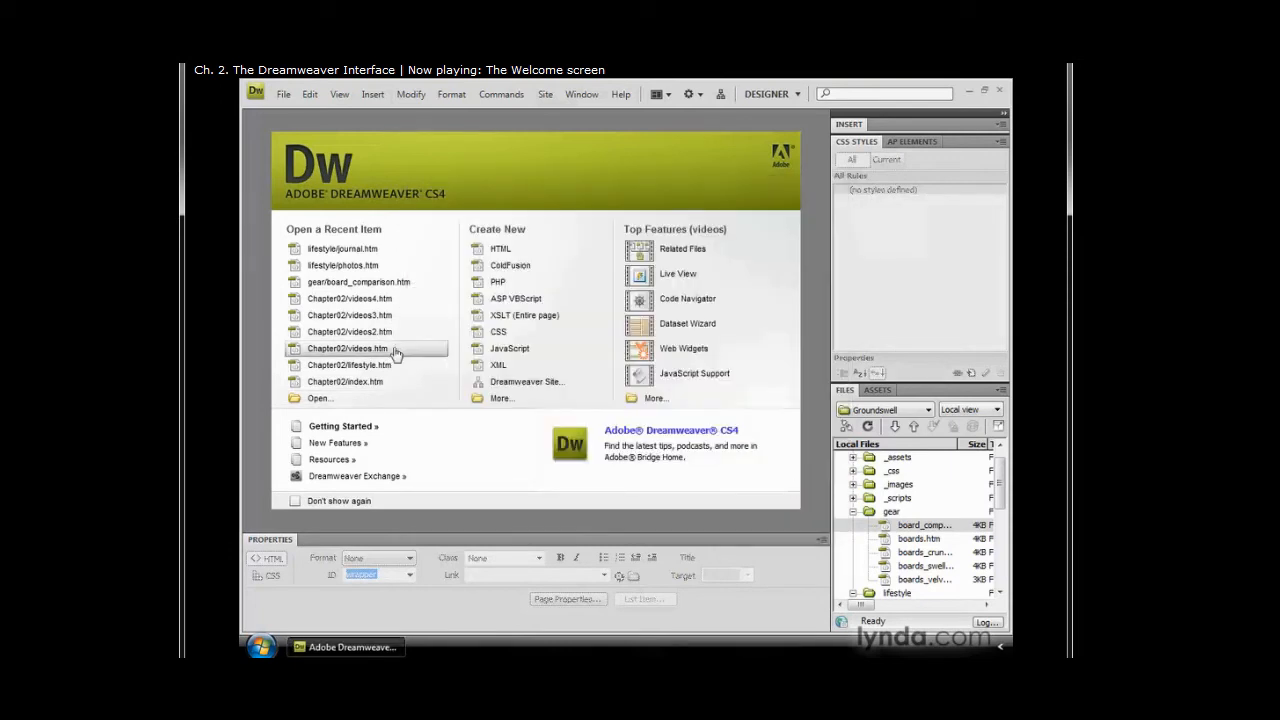
mouse_move(548, 230)
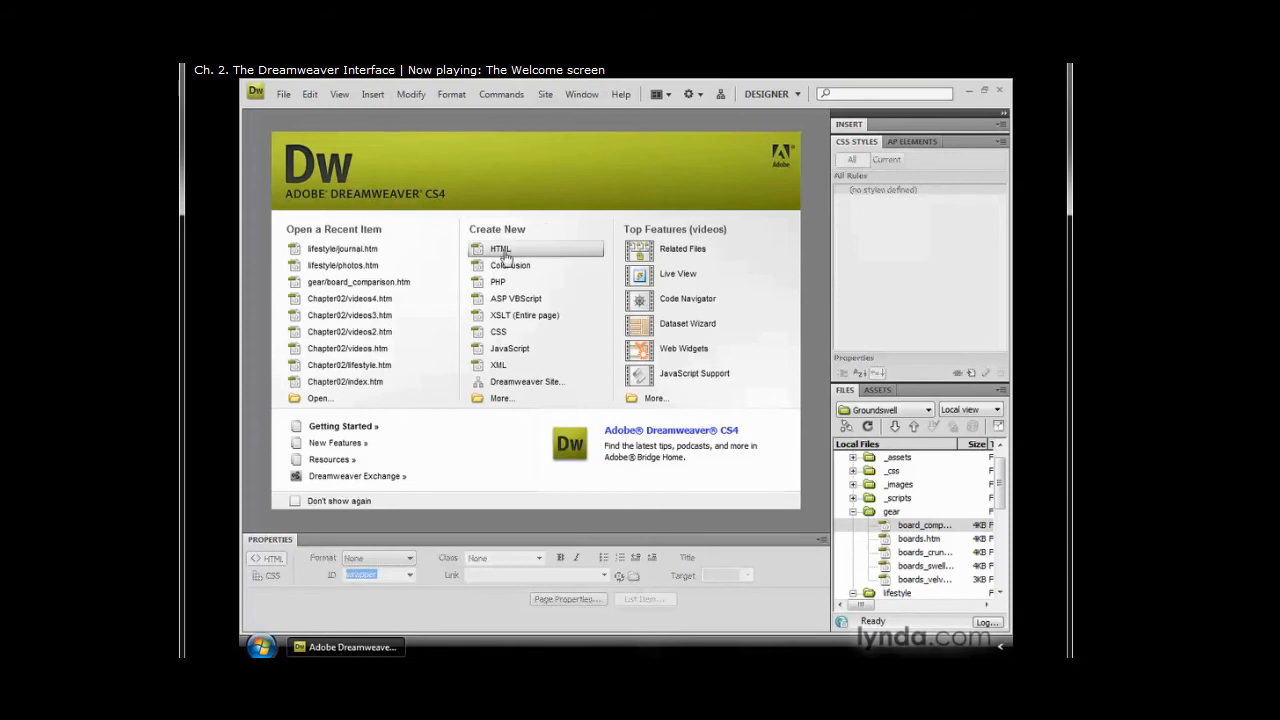
- Create a new blank HTML page from the Welcome Screen and close it again
left_click(500, 248)
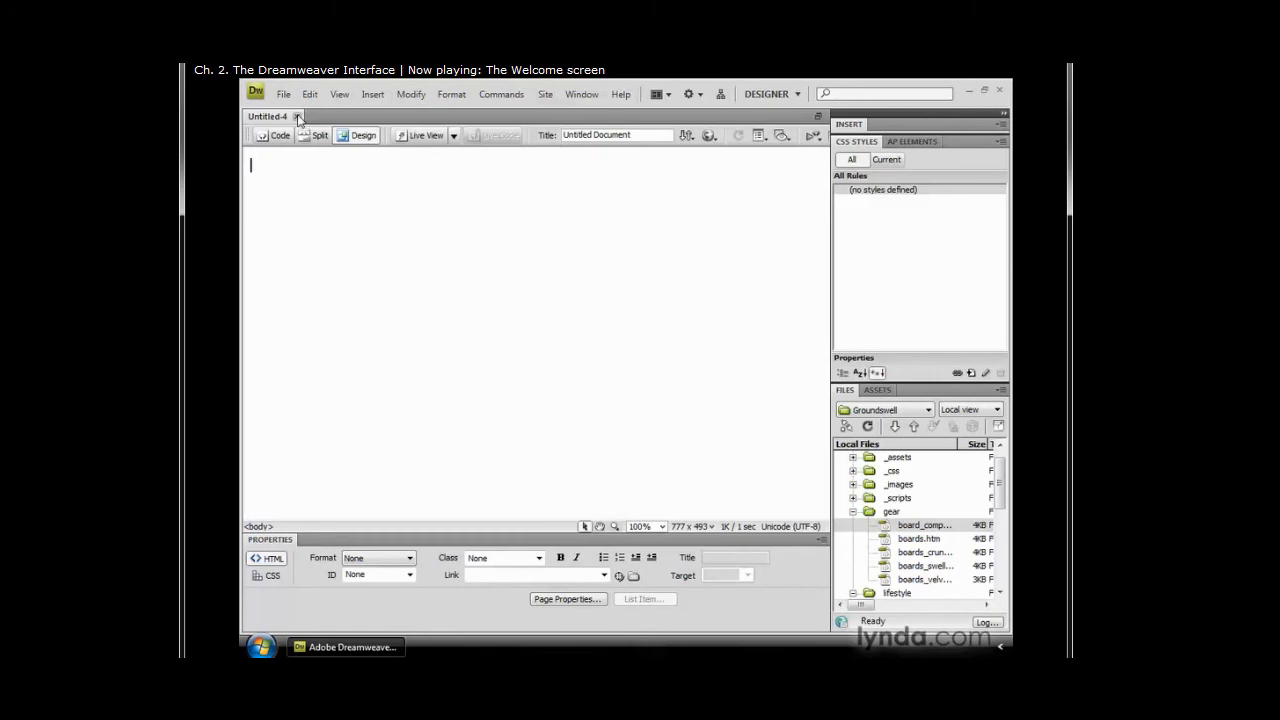
left_click(300, 116)
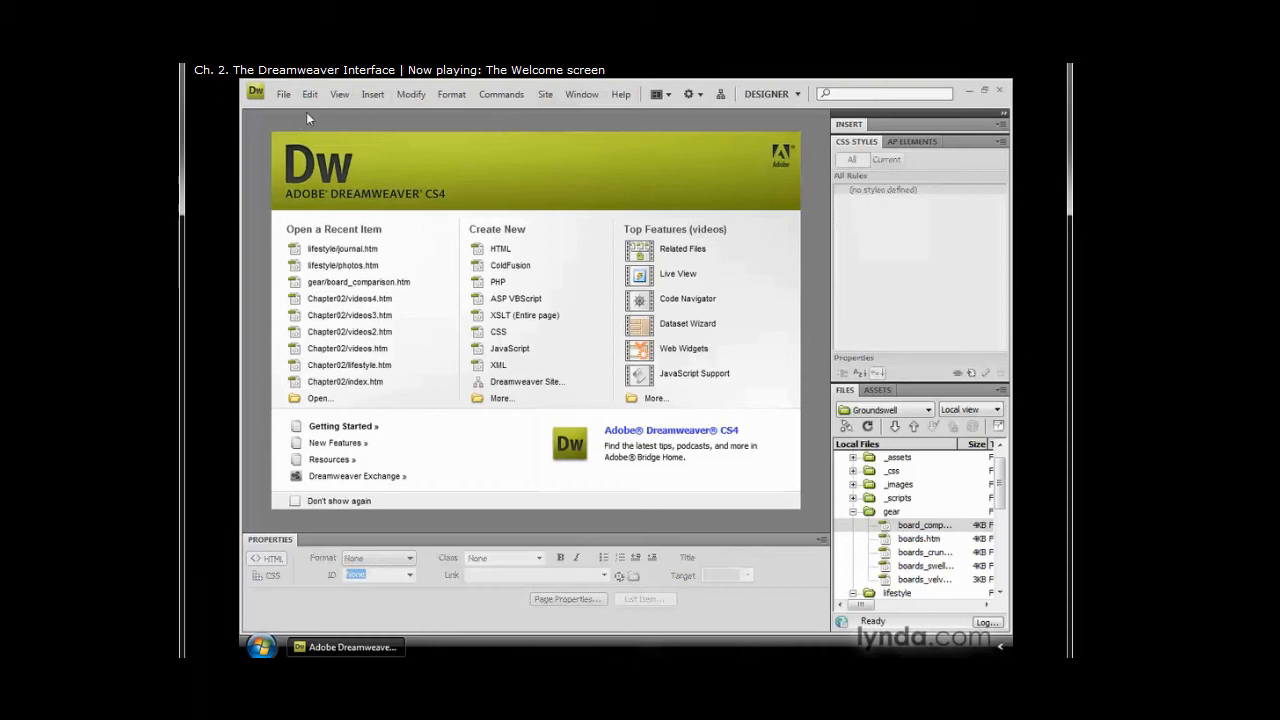
mouse_move(696, 236)
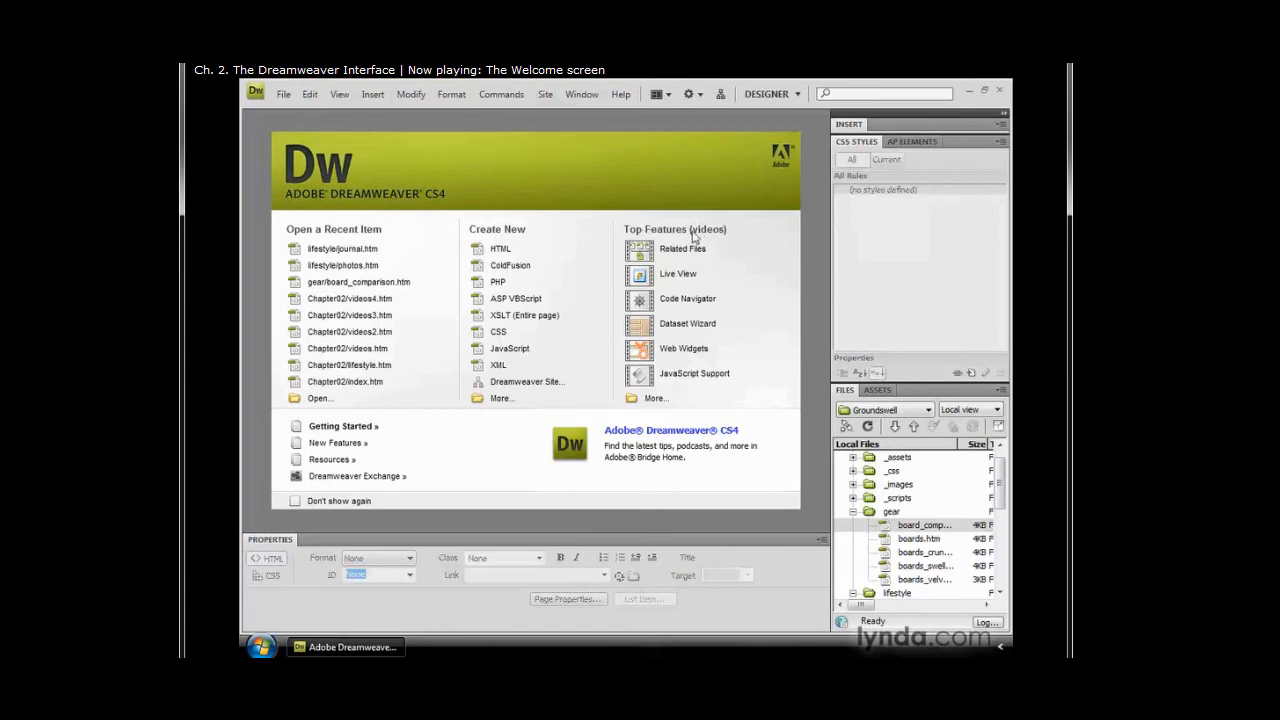
mouse_move(690, 280)
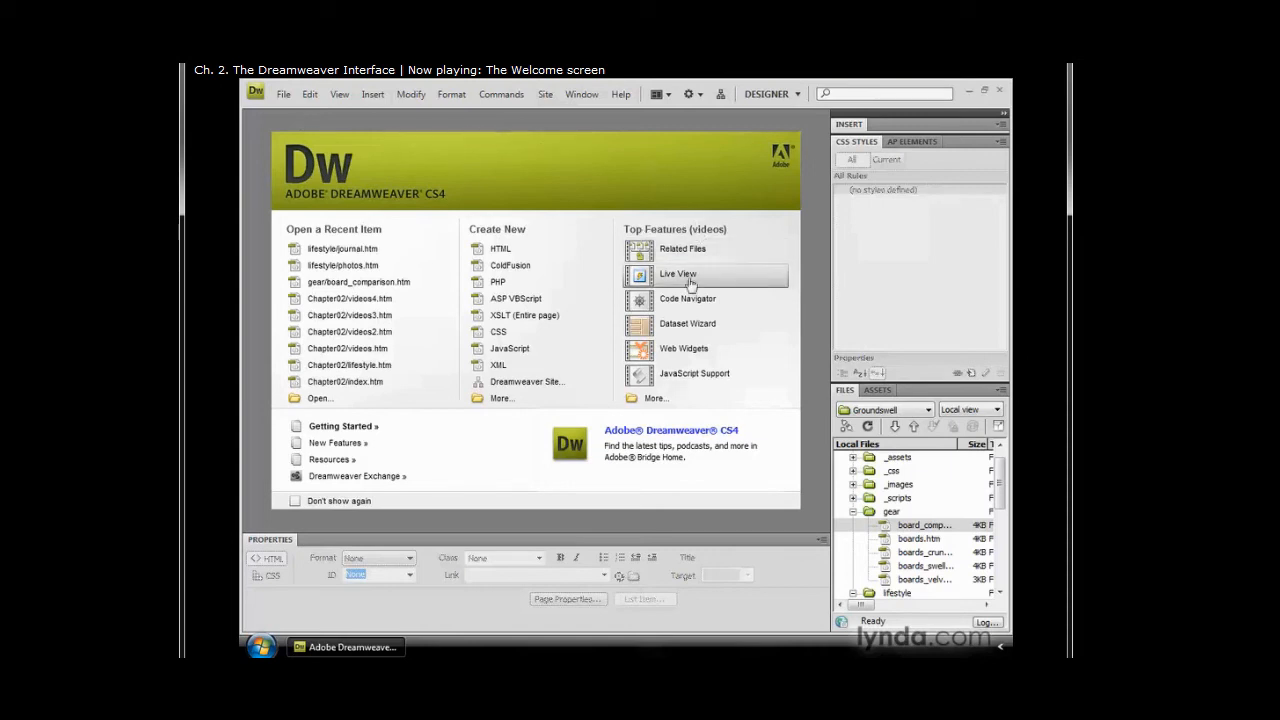
mouse_move(684, 304)
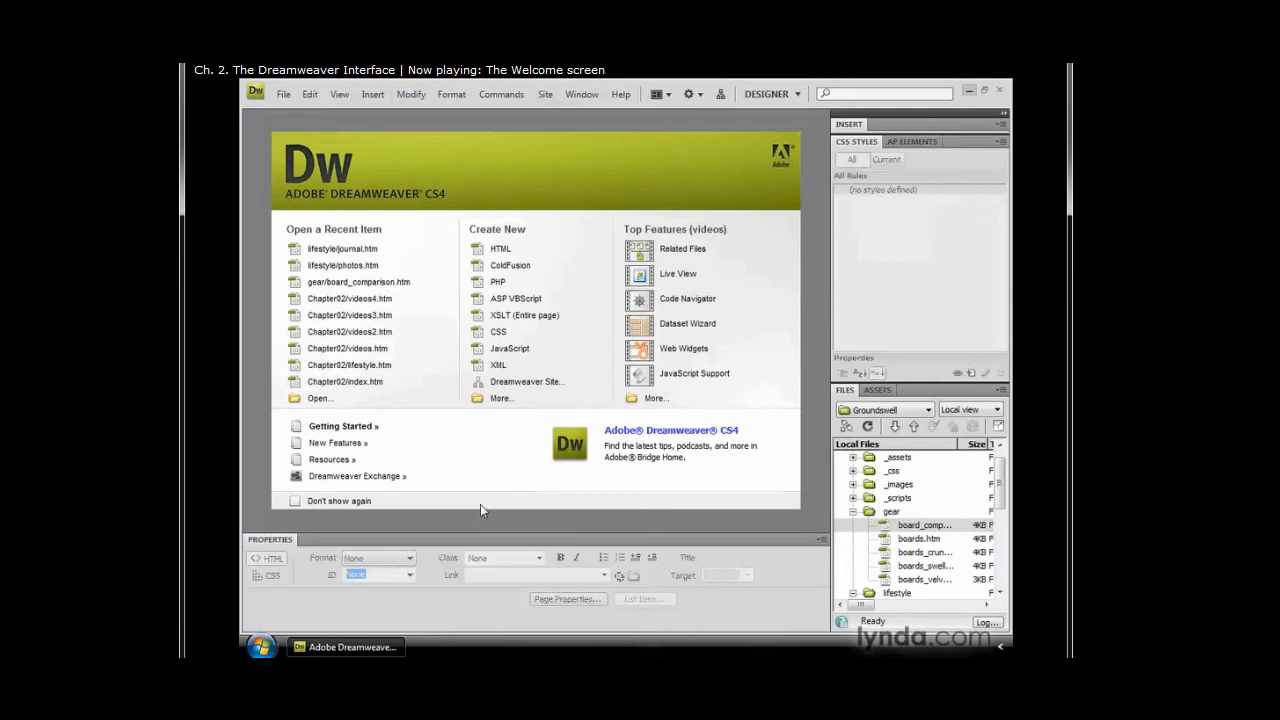
mouse_move(356, 426)
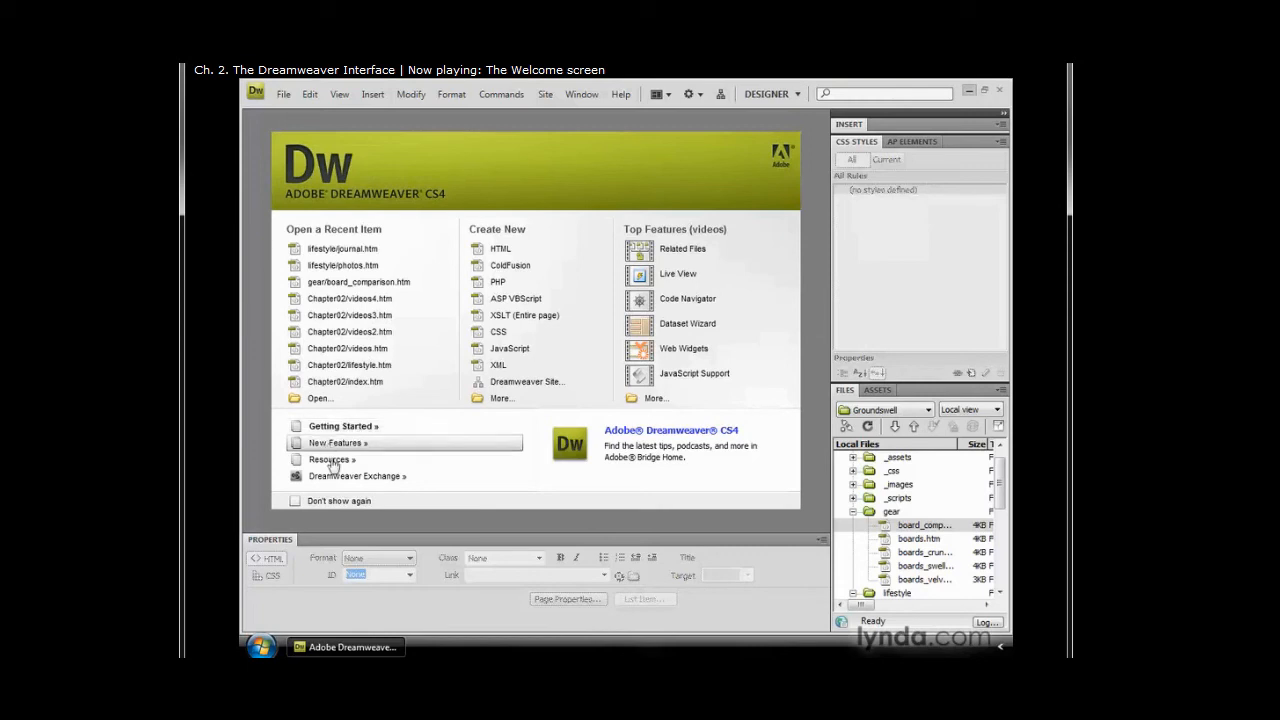
mouse_move(332, 458)
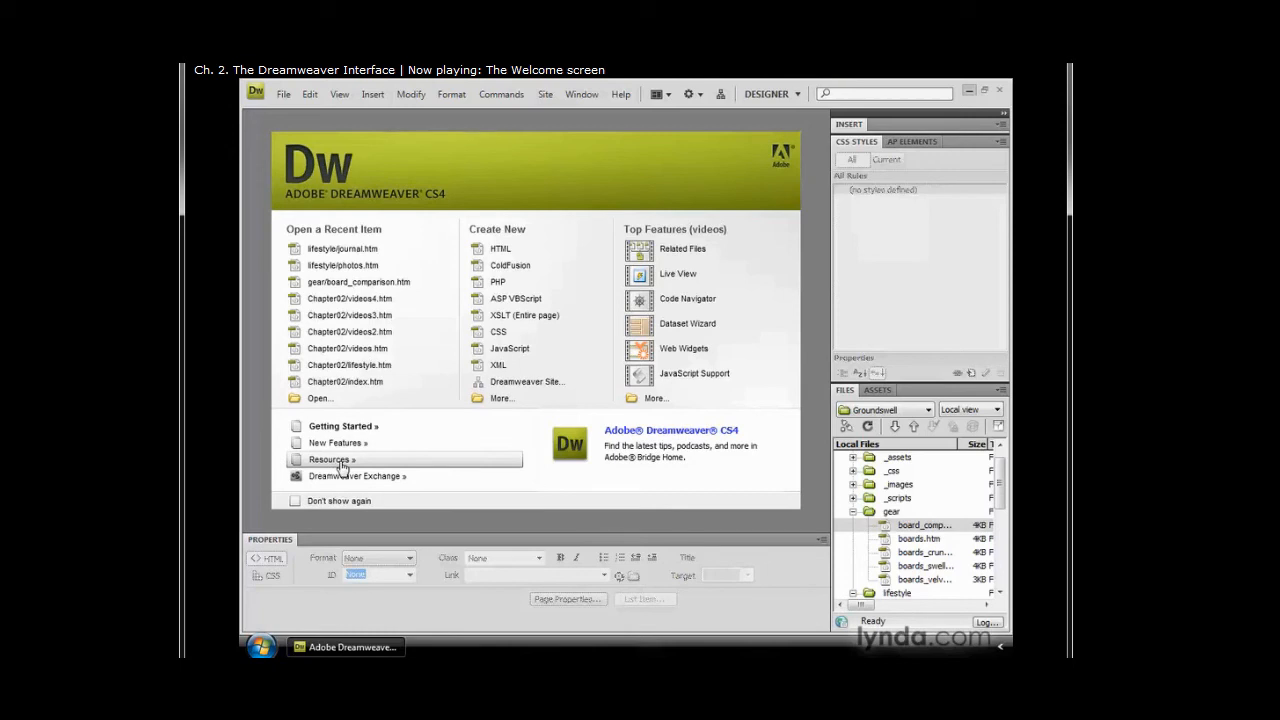
mouse_move(544, 424)
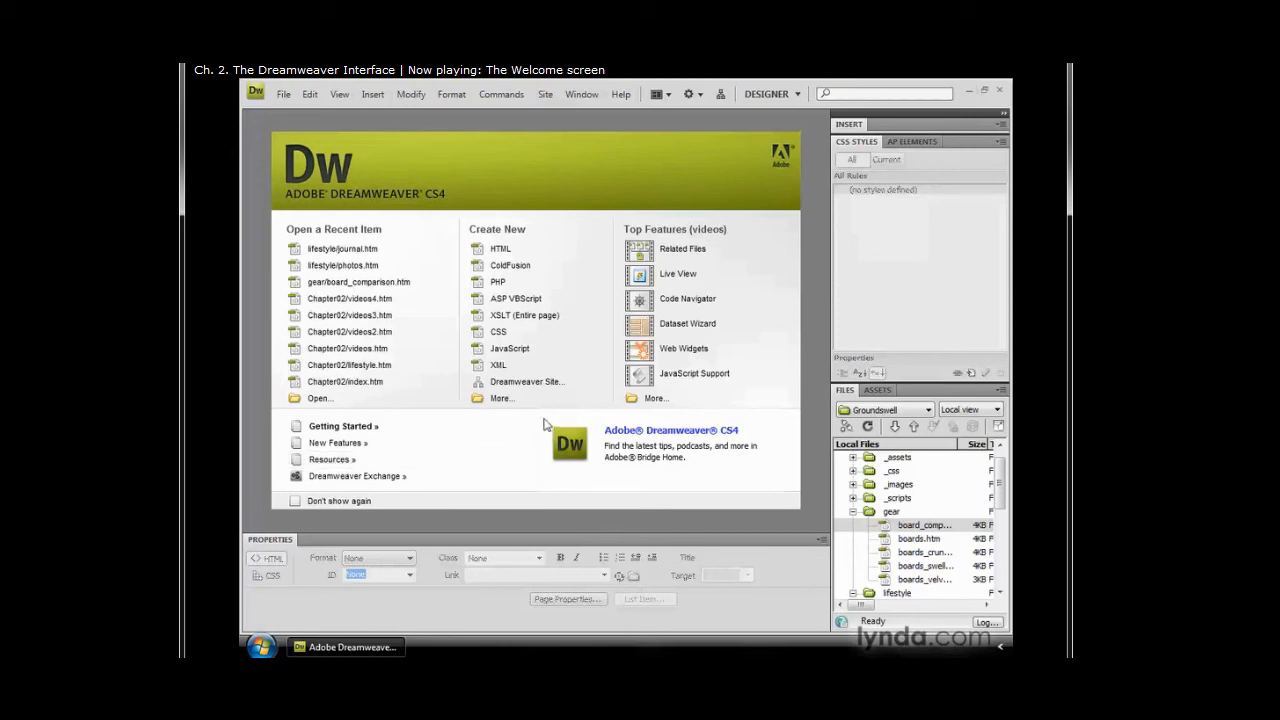
mouse_move(748, 484)
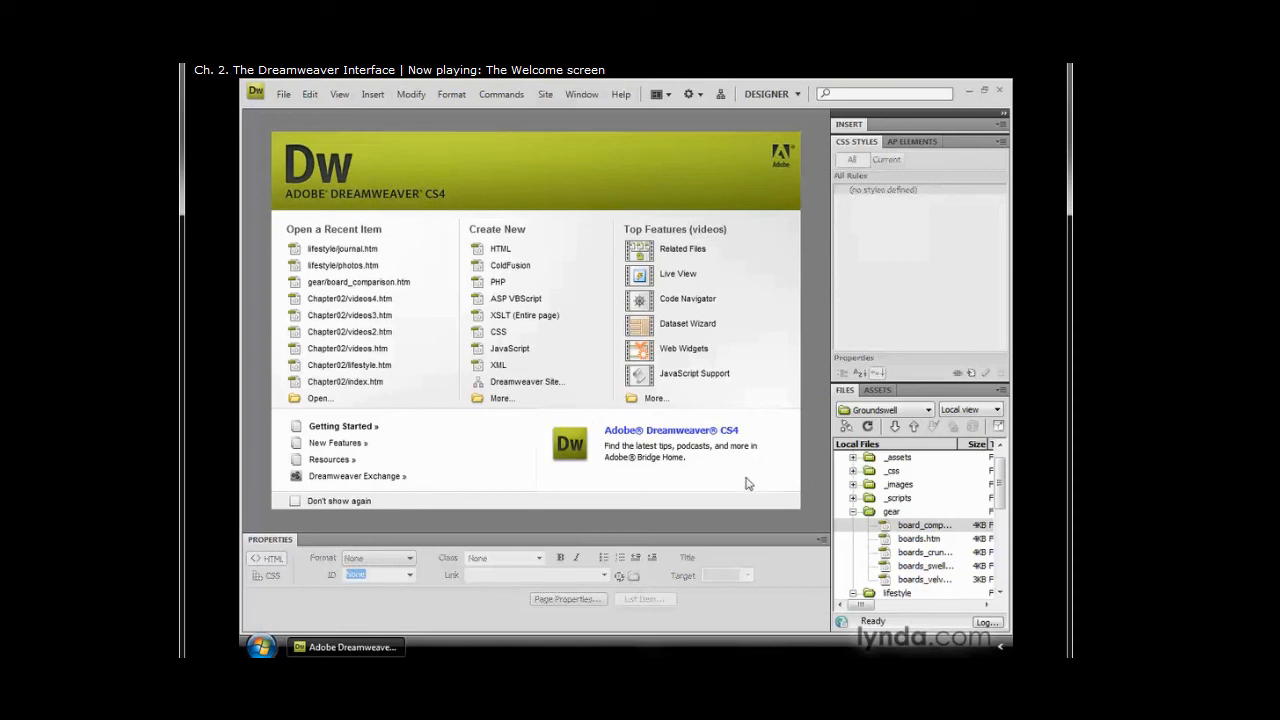
mouse_move(584, 488)
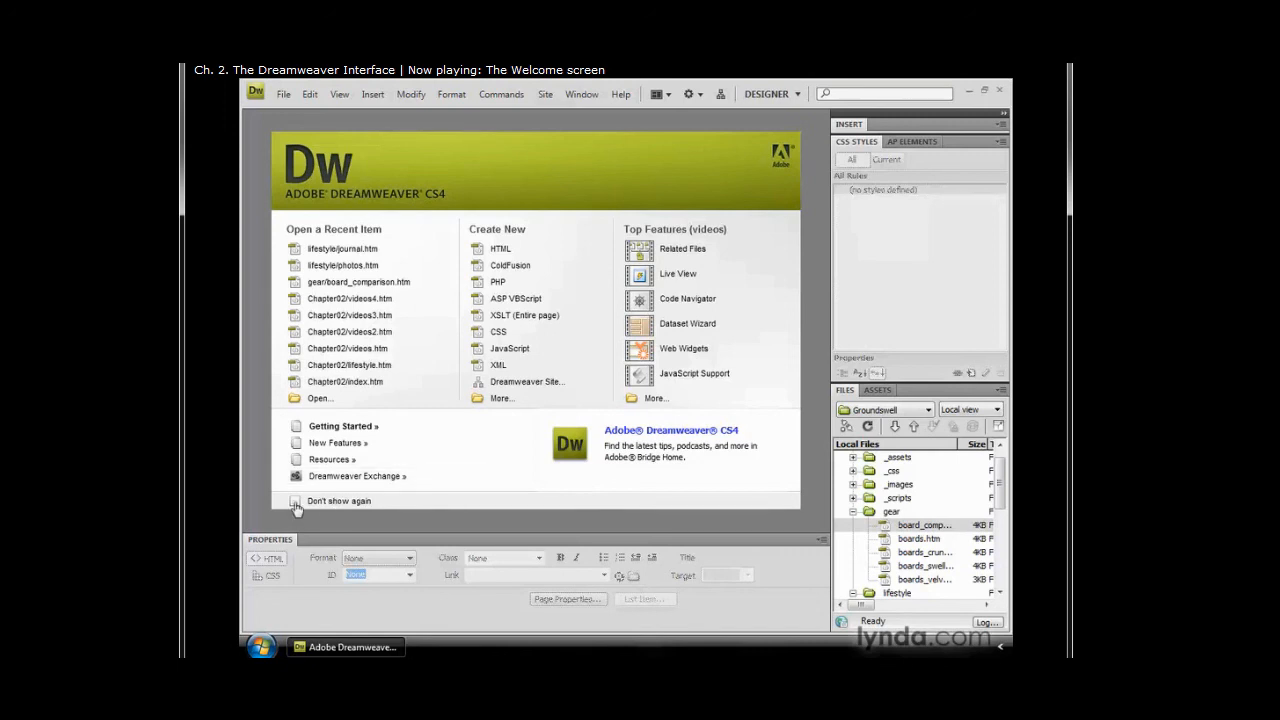
- Tick Don't show again on the Welcome Screen and acknowledge the Preferences notice
left_click(296, 500)
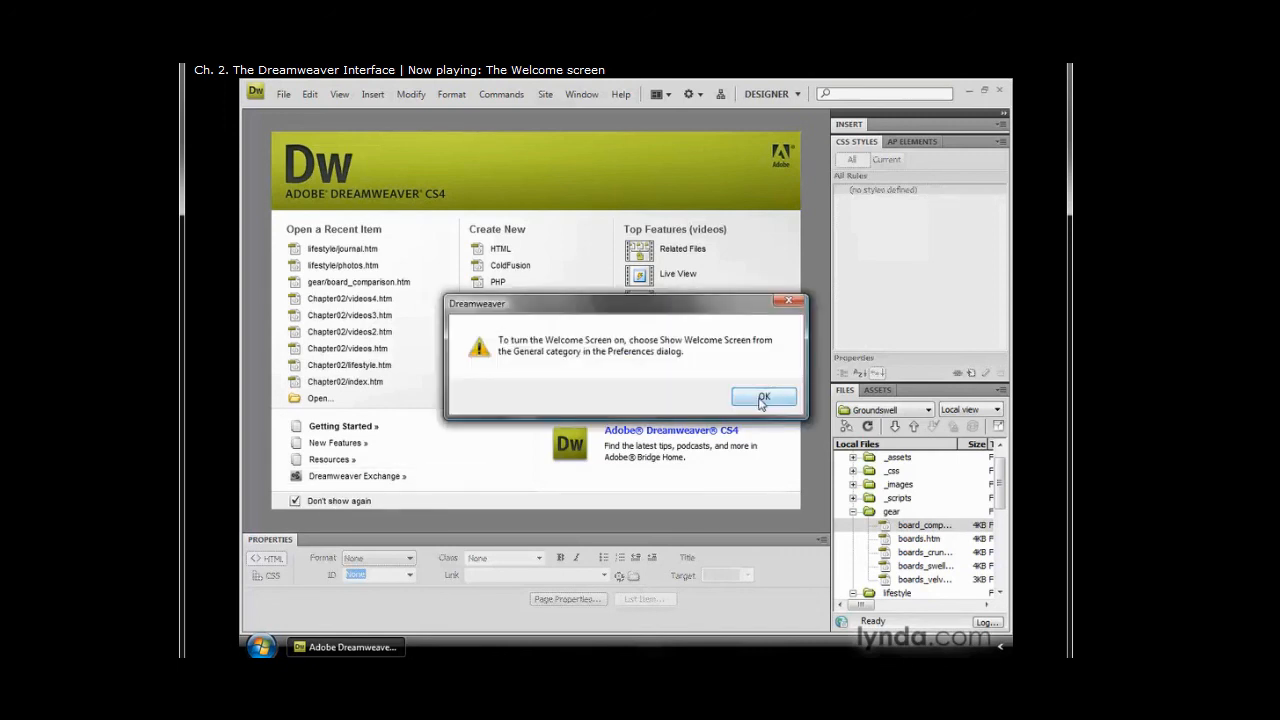
left_click(764, 396)
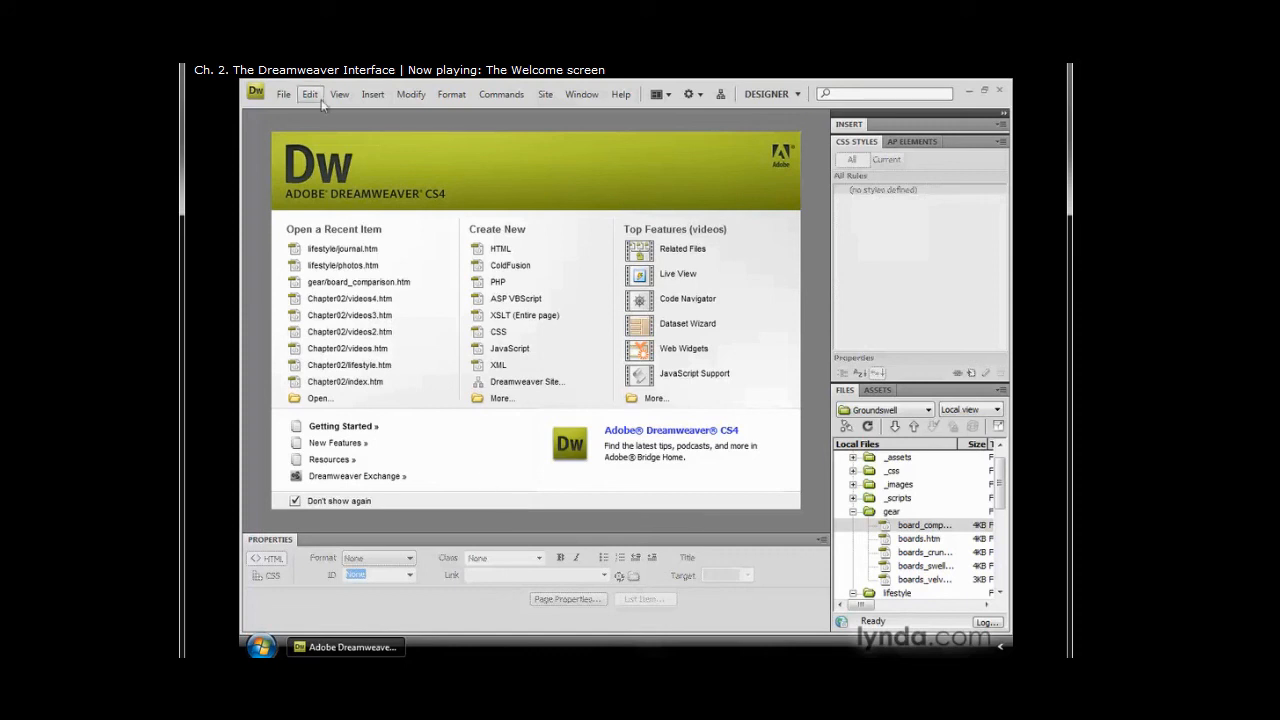
- In Edit > Preferences General, tick Show Welcome Screen and apply with OK
left_click(310, 94)
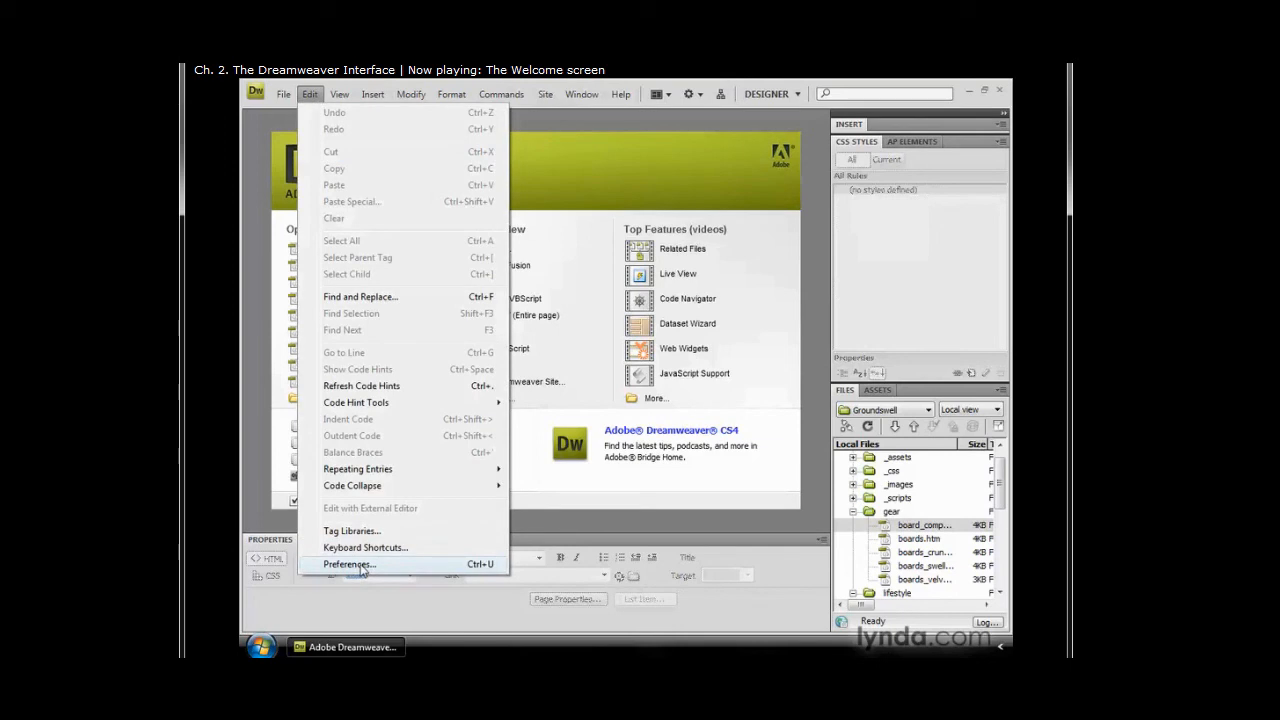
left_click(348, 564)
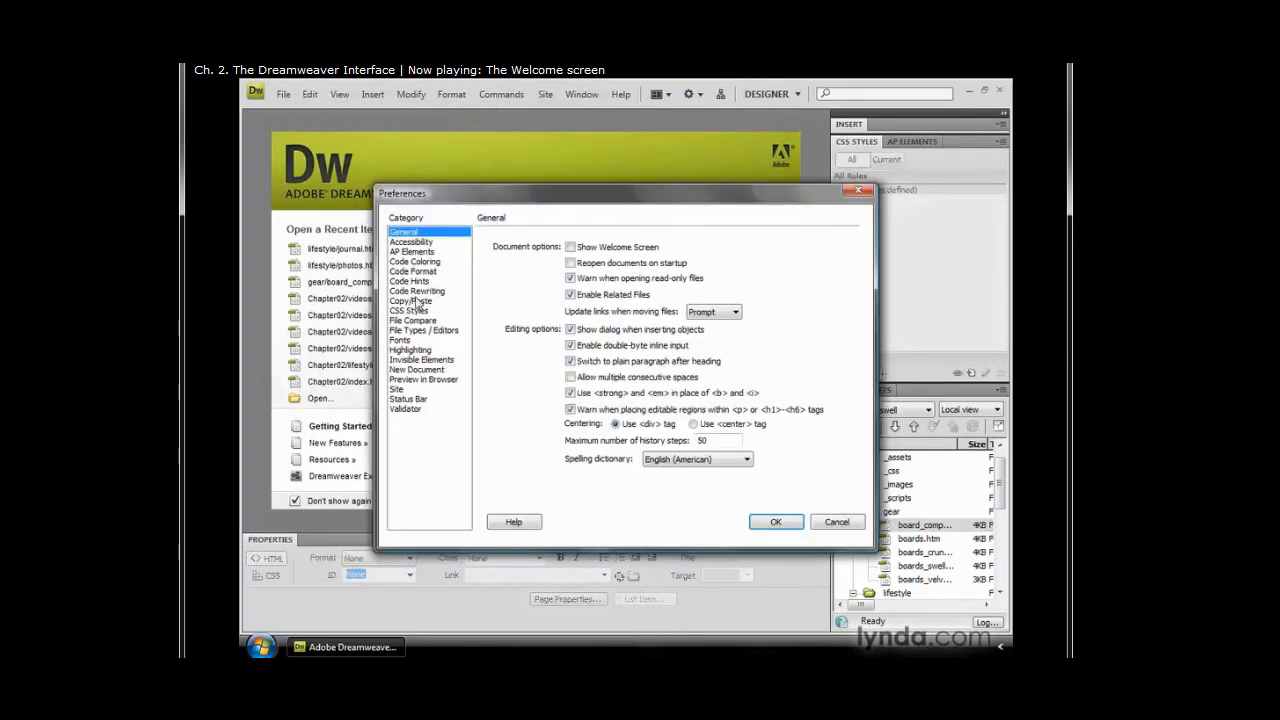
mouse_move(432, 240)
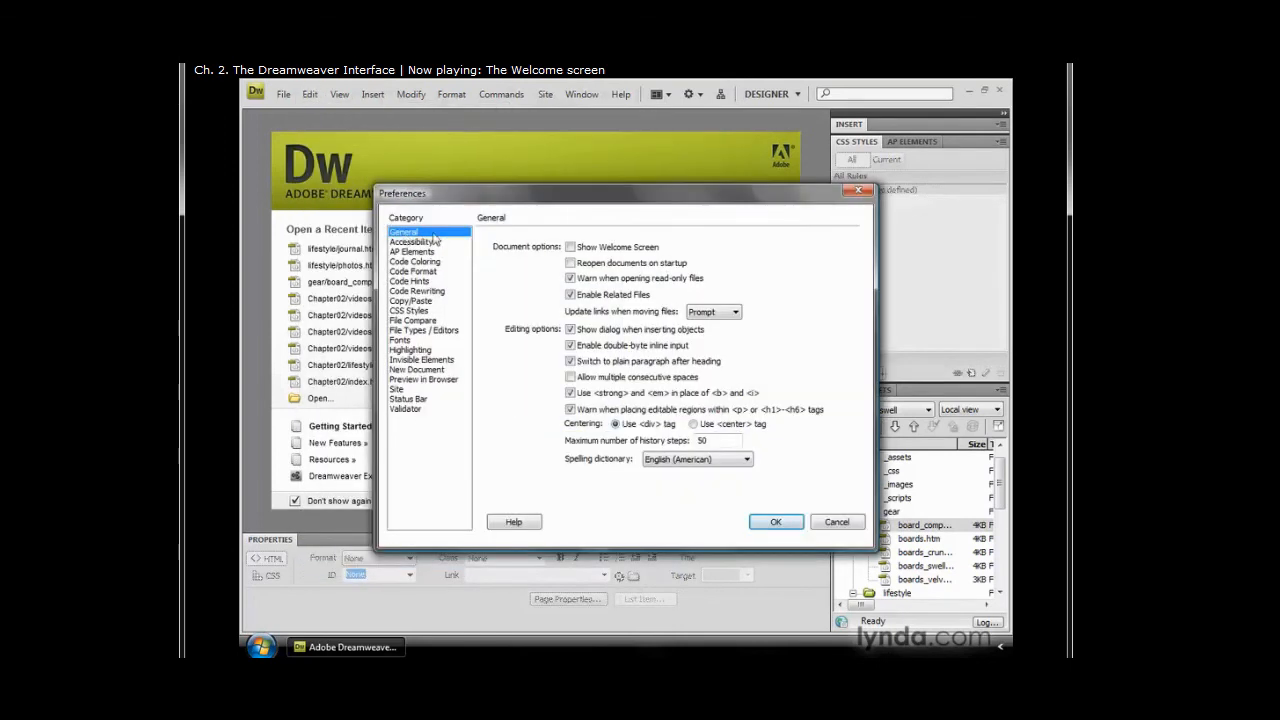
left_click(570, 248)
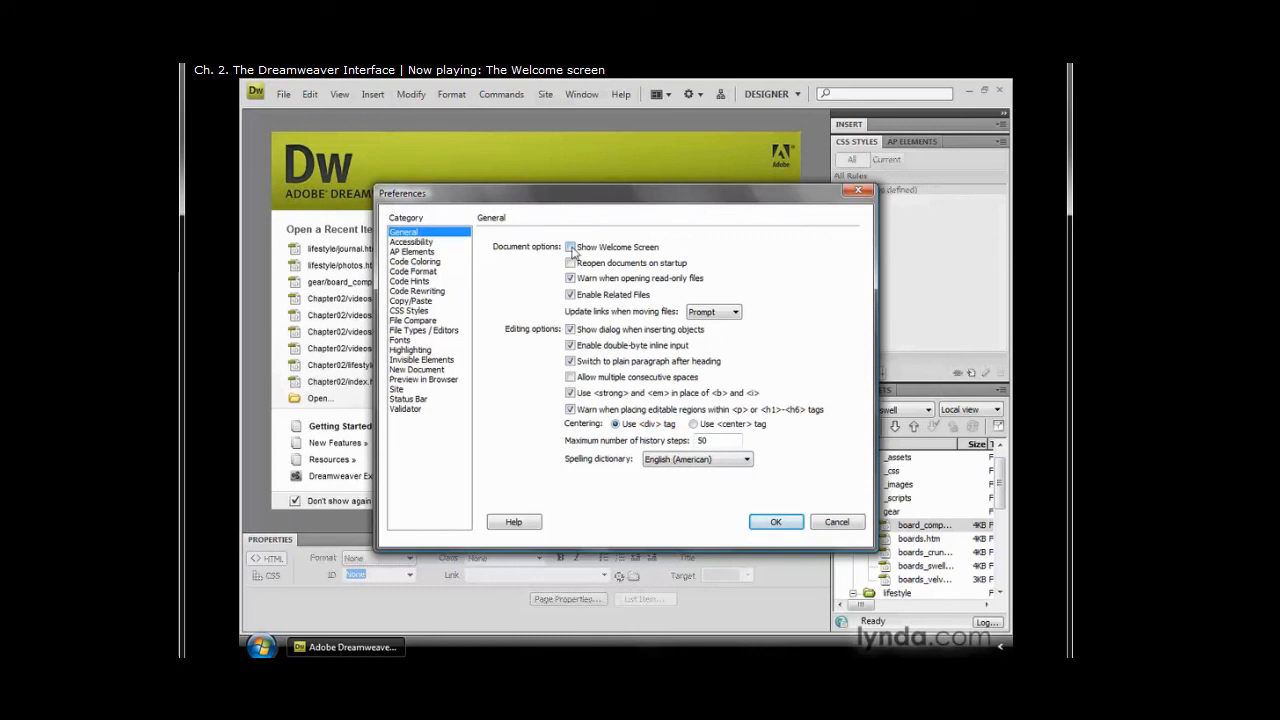
left_click(776, 520)
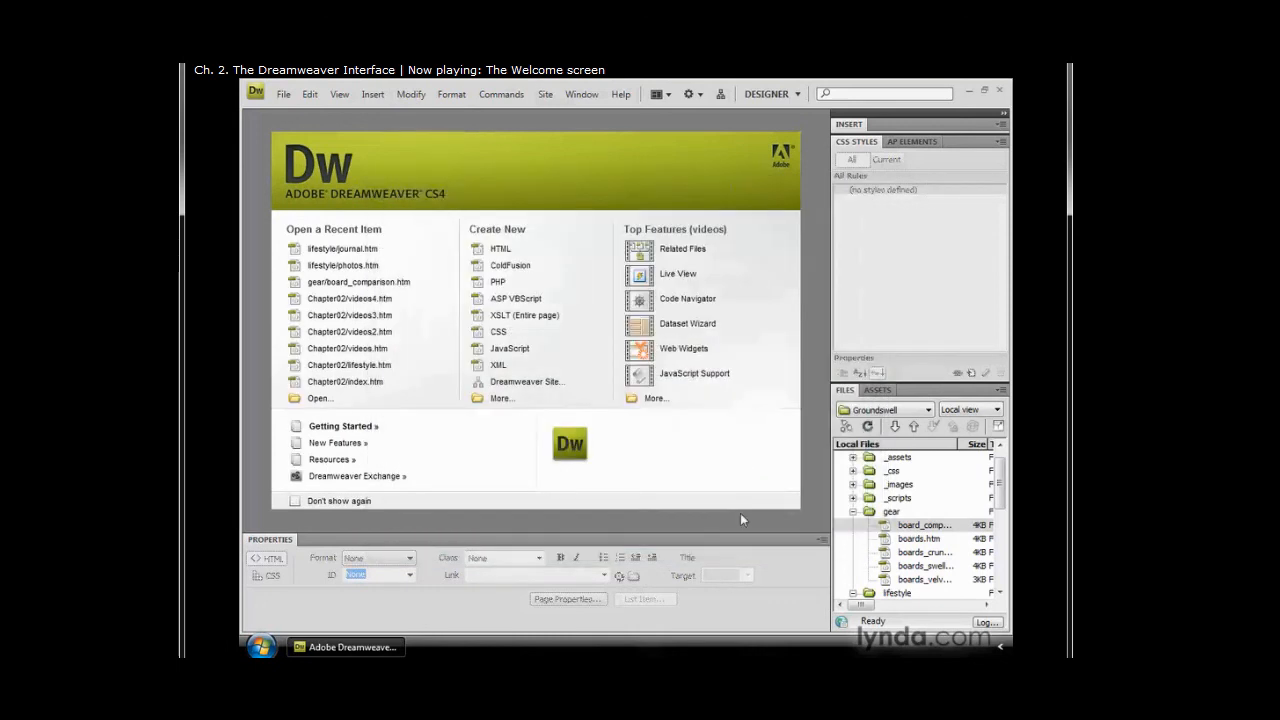